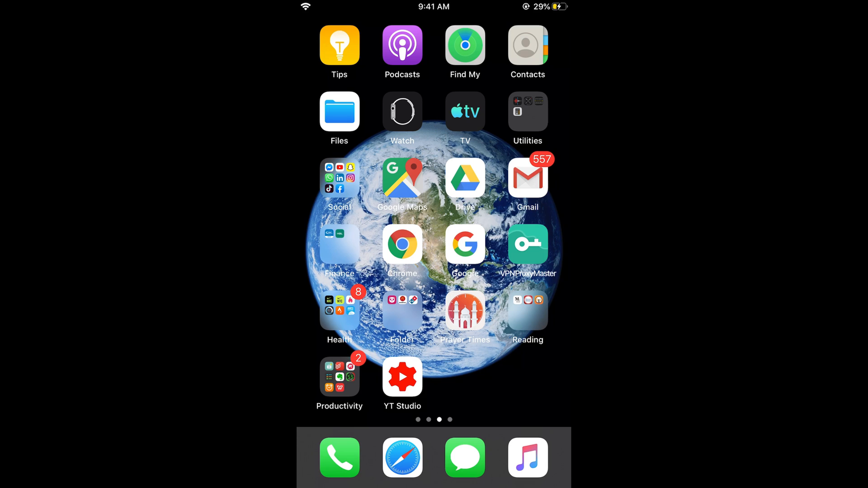
- Launch Settings from the Home Screen and scroll through its main list
{"action": "scroll", "scroll_direction": "right", "scroll_amount": 3}
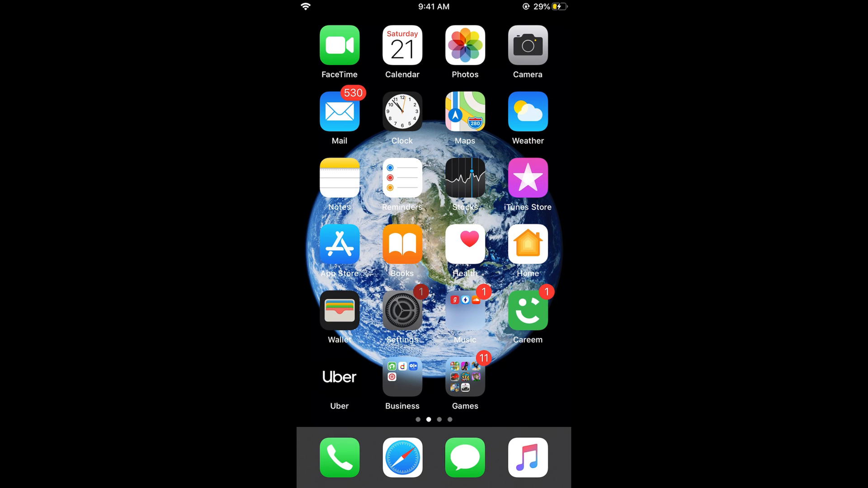
{"action": "left_click", "coordinate": [402, 309]}
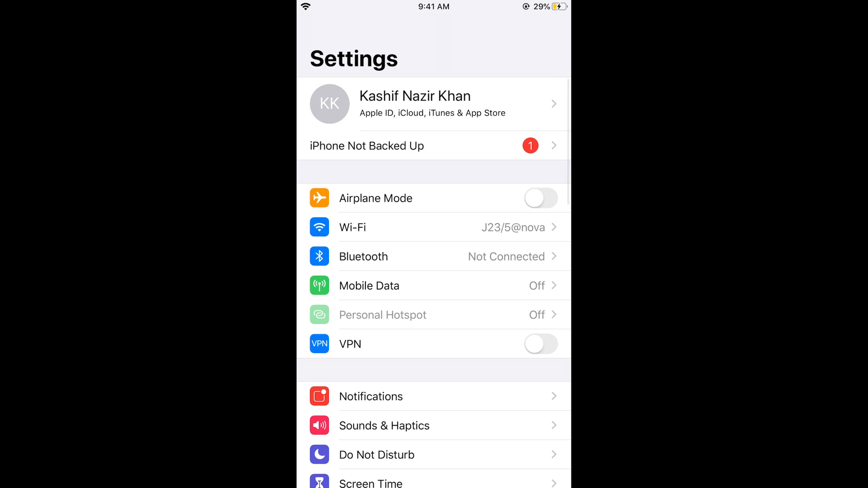
{"action": "scroll", "scroll_direction": "down", "scroll_amount": 3}
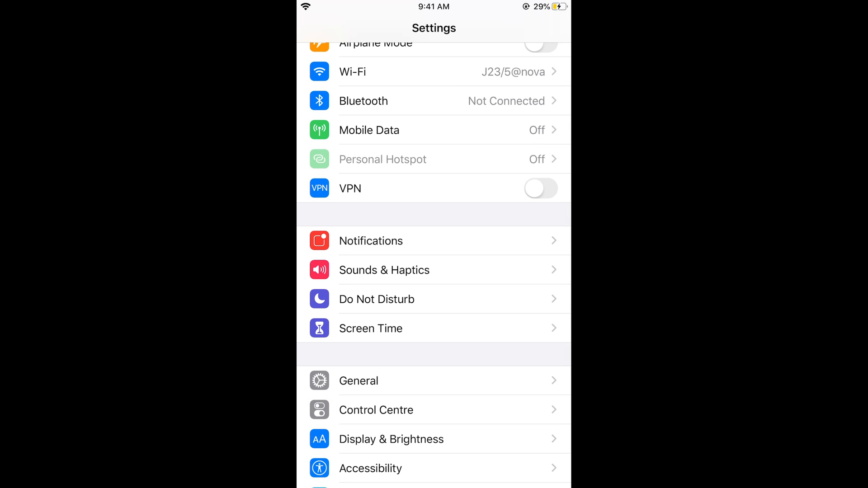
- Open Screen Time and show See All Activity's weekly report for all devices
{"action": "left_click", "coordinate": [370, 329]}
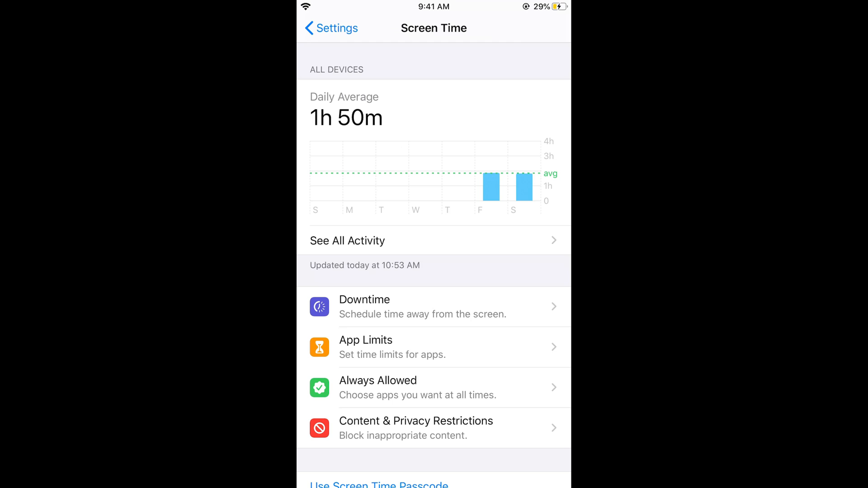
{"action": "scroll", "scroll_direction": "down", "scroll_amount": 3}
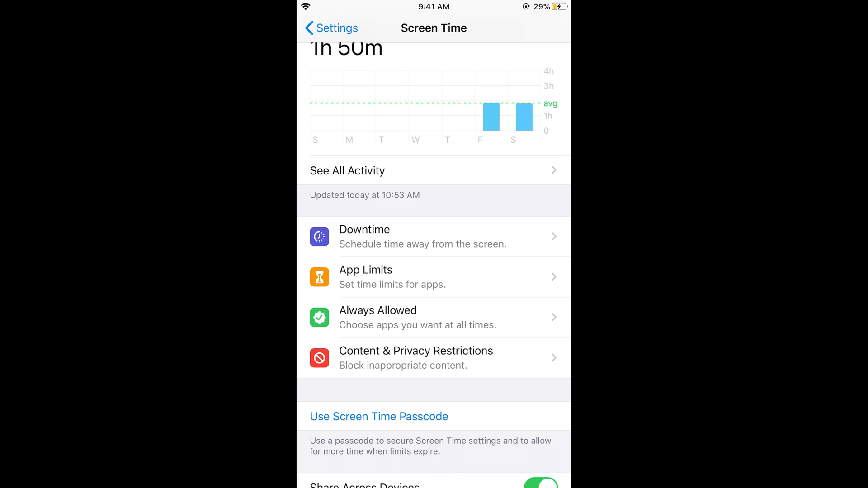
{"action": "left_click", "coordinate": [365, 277]}
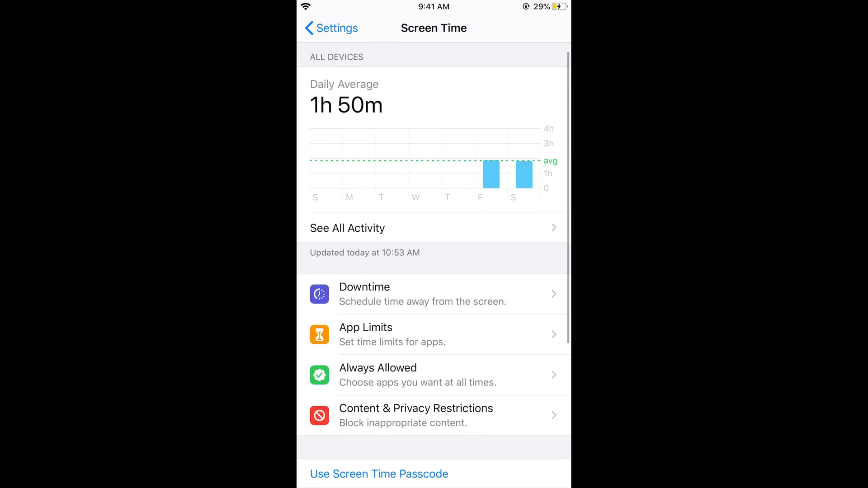
{"action": "scroll", "scroll_direction": "down", "scroll_amount": 3}
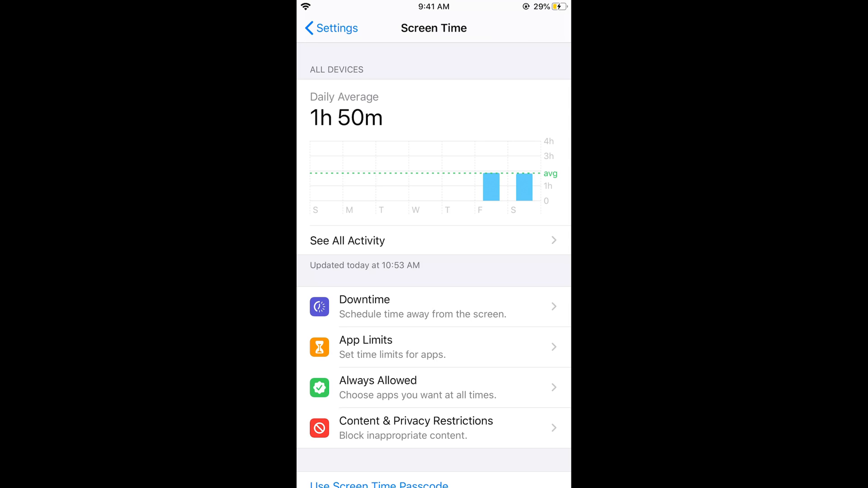
{"action": "left_click", "coordinate": [347, 240]}
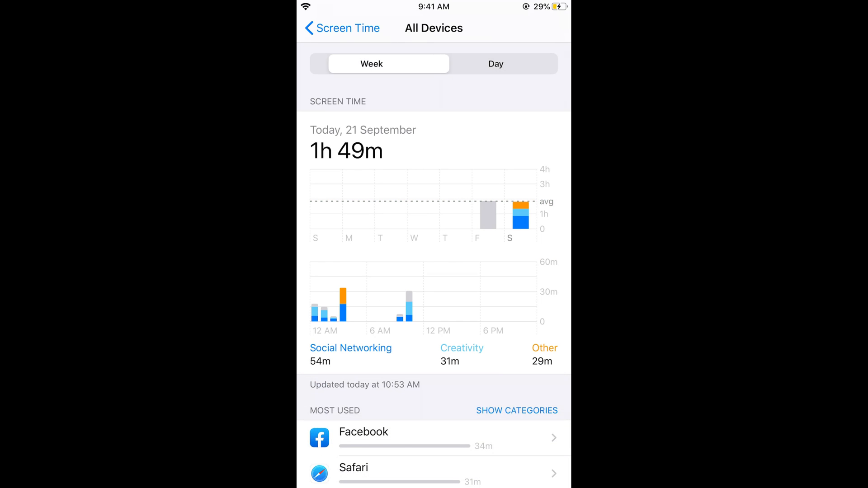
- Open Facebook from Most Used and scroll to its Limits section
{"action": "left_click", "coordinate": [371, 64]}
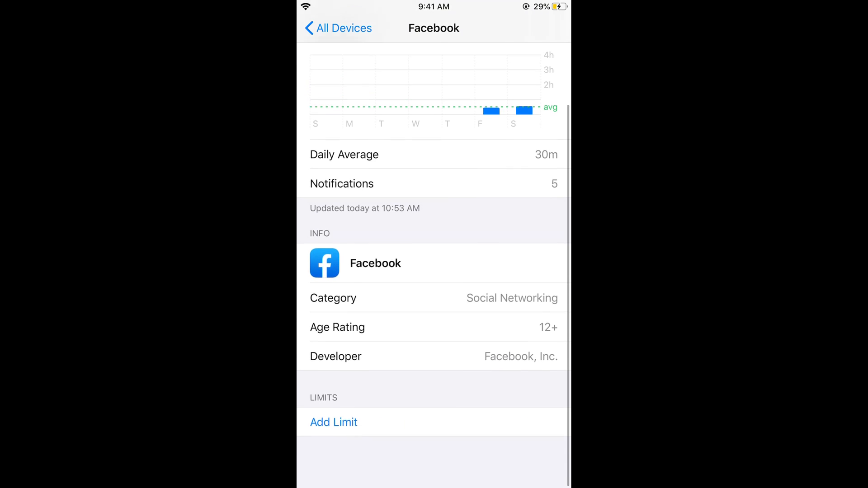
{"action": "scroll", "scroll_direction": "down", "scroll_amount": 3}
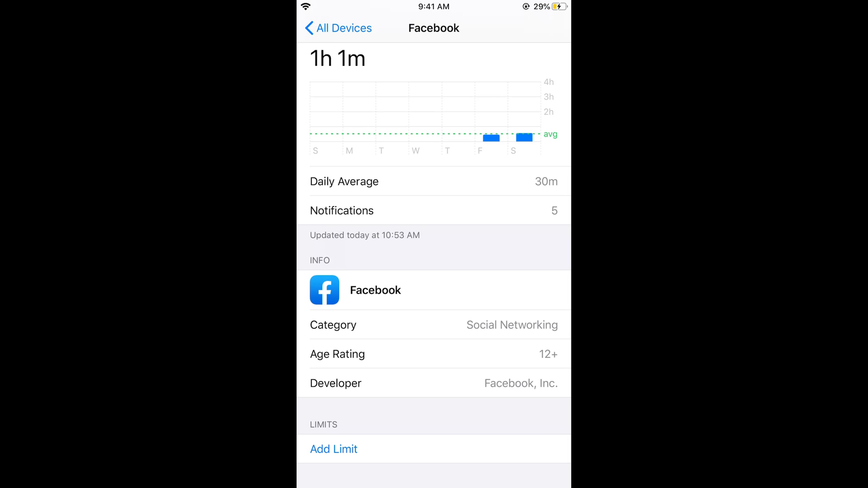
- Add a 1-hour Facebook limit and return to the All Devices activity list
{"action": "left_click", "coordinate": [334, 450]}
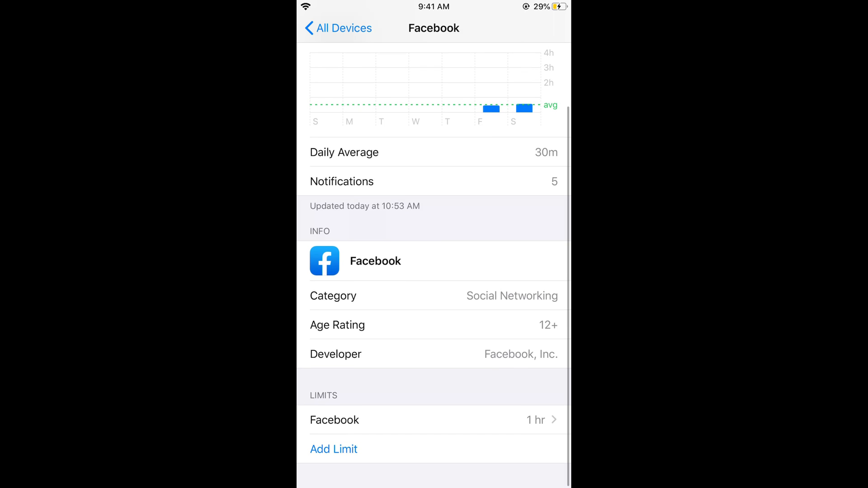
{"action": "left_click", "coordinate": [335, 419]}
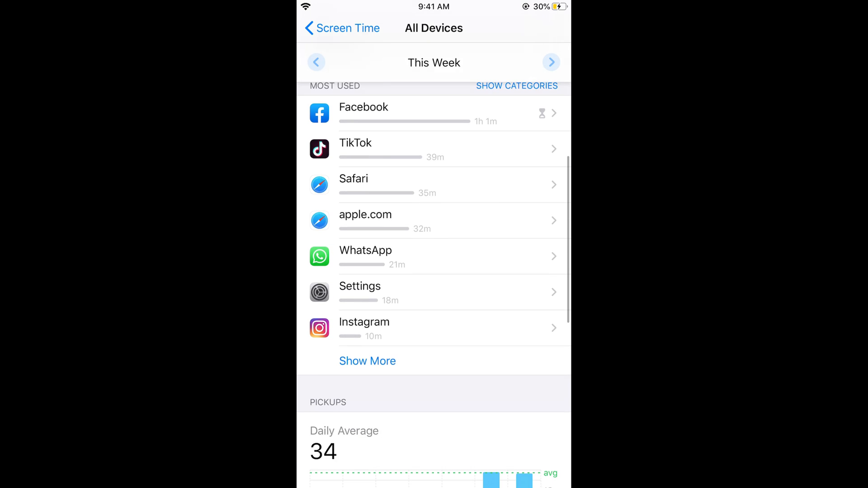
{"action": "scroll", "scroll_direction": "down", "scroll_amount": 3}
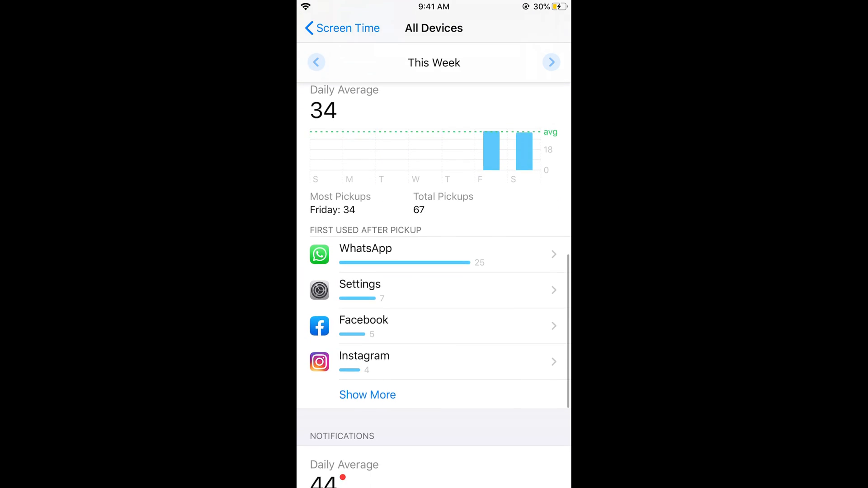
{"action": "scroll", "scroll_direction": "down", "scroll_amount": 3}
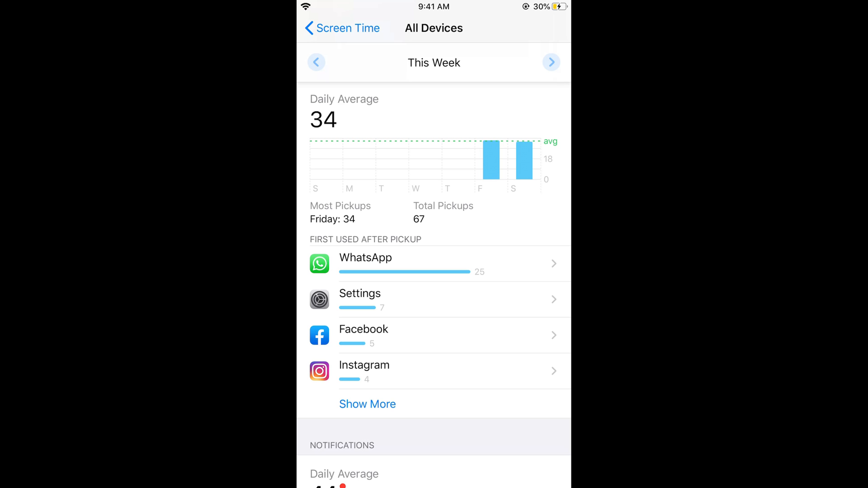
{"action": "scroll", "scroll_direction": "down", "scroll_amount": 3}
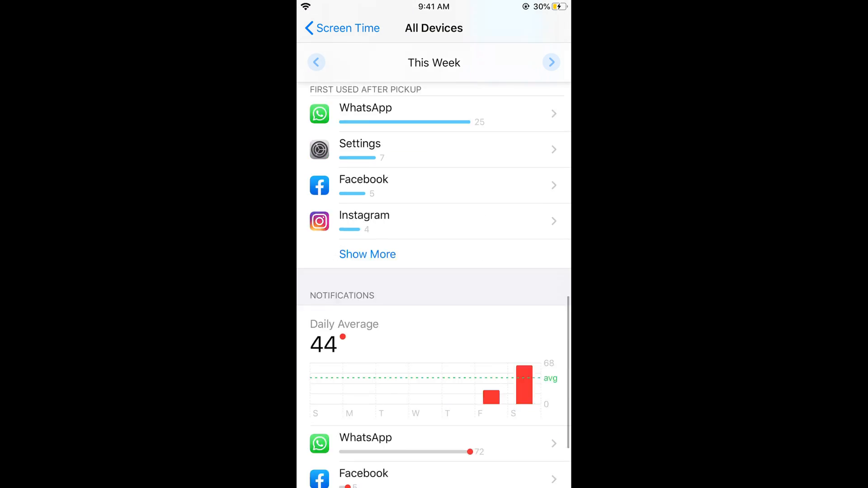
{"action": "scroll", "scroll_direction": "down", "scroll_amount": 3}
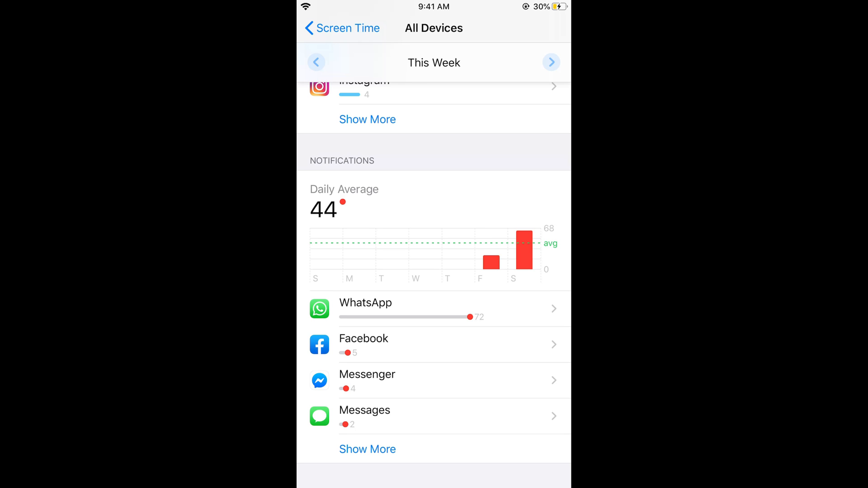
- Open WhatsApp's notification settings and turn off Allow Notifications
{"action": "left_click", "coordinate": [366, 303]}
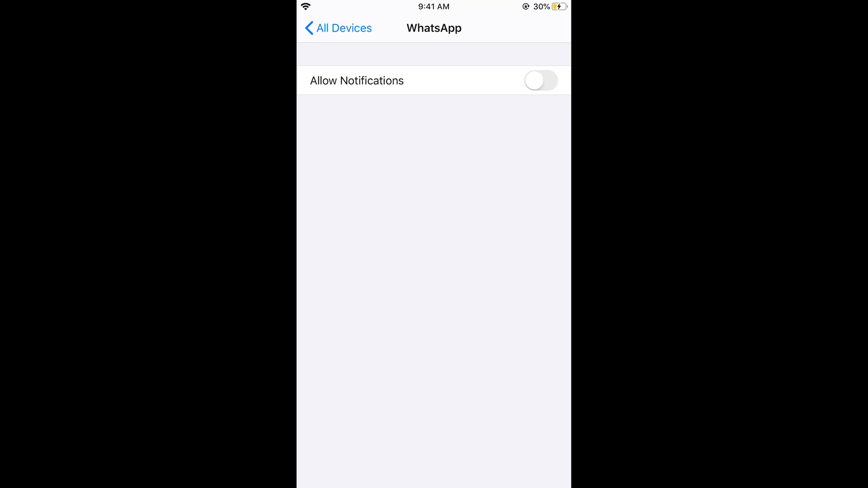